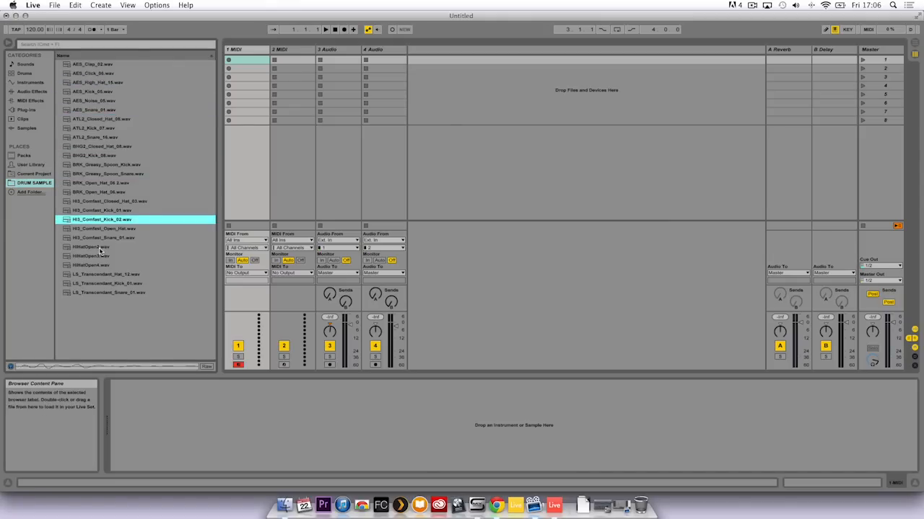
Step: Start adding a browser place and navigate into Music > SAMPLES
{"action": "left_click", "coordinate": [91, 246]}
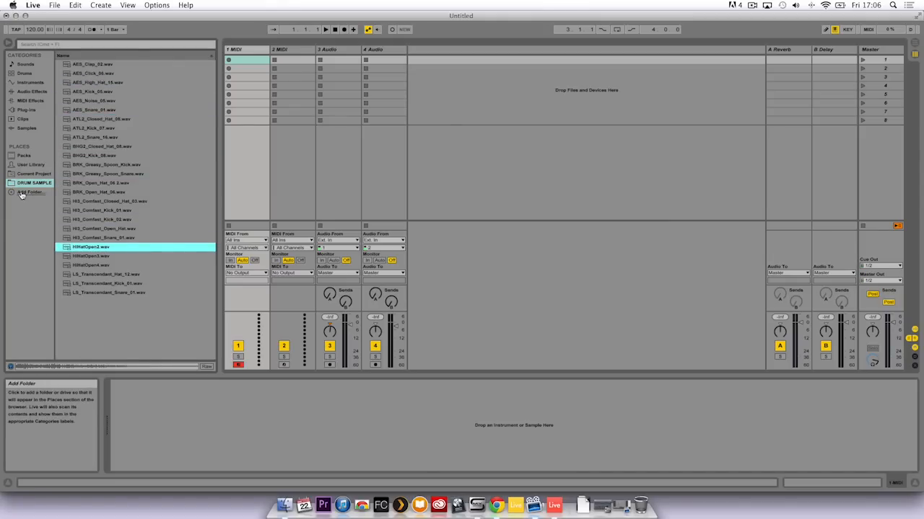
{"action": "left_click", "coordinate": [30, 192]}
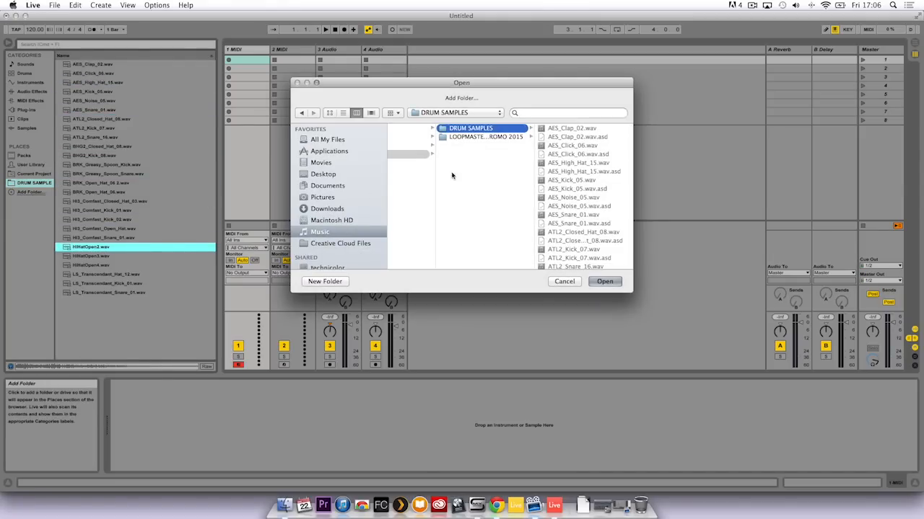
{"action": "left_click", "coordinate": [320, 231]}
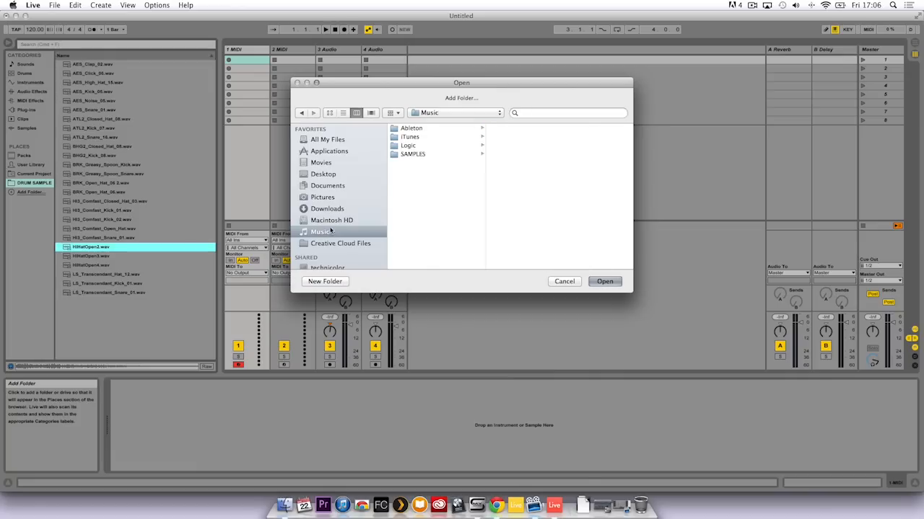
{"action": "left_click", "coordinate": [413, 153]}
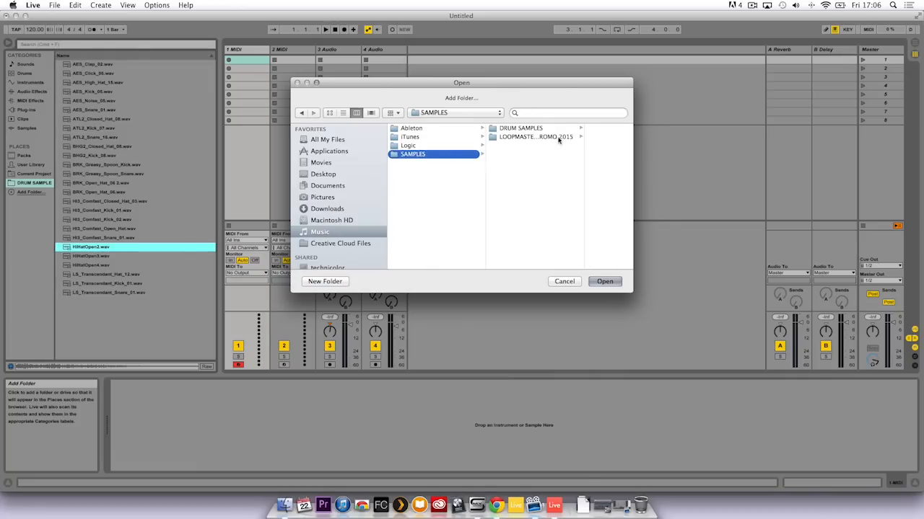
Step: Browse the sample pack subfolders, return to DRUM SAMPLES and confirm it as the added folder
{"action": "left_click", "coordinate": [548, 136]}
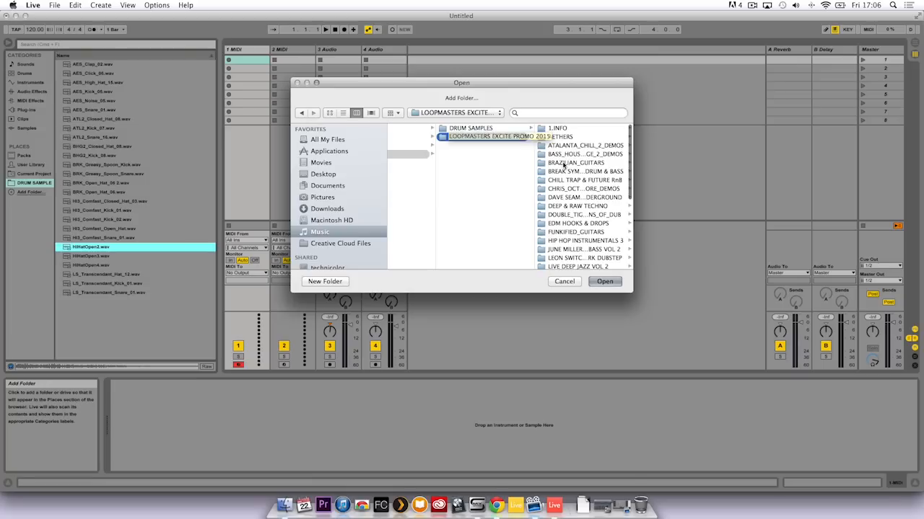
{"action": "left_click", "coordinate": [486, 179]}
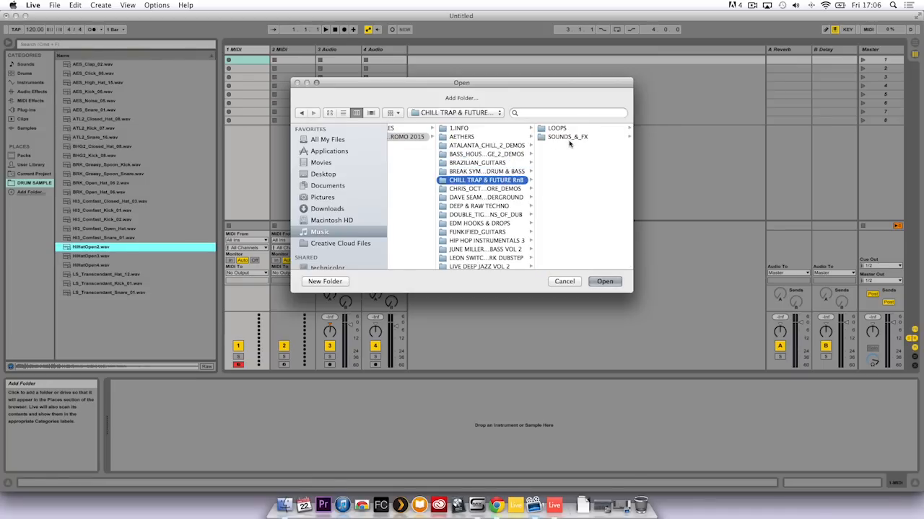
{"action": "left_click", "coordinate": [567, 136]}
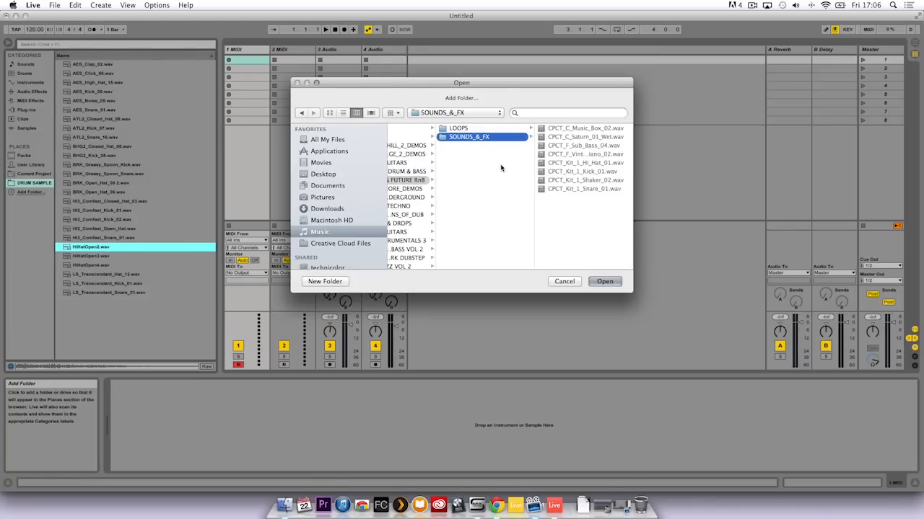
{"action": "left_click", "coordinate": [470, 127]}
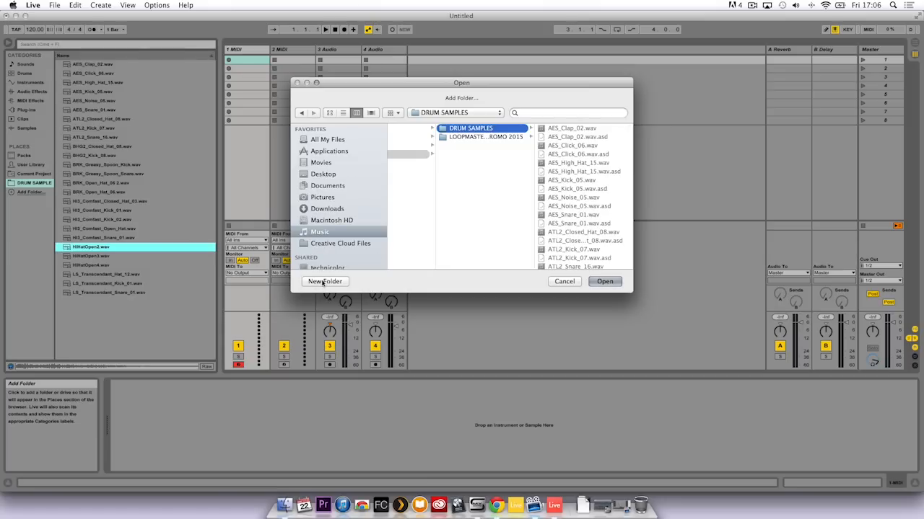
{"action": "mouse_move", "coordinate": [604, 281]}
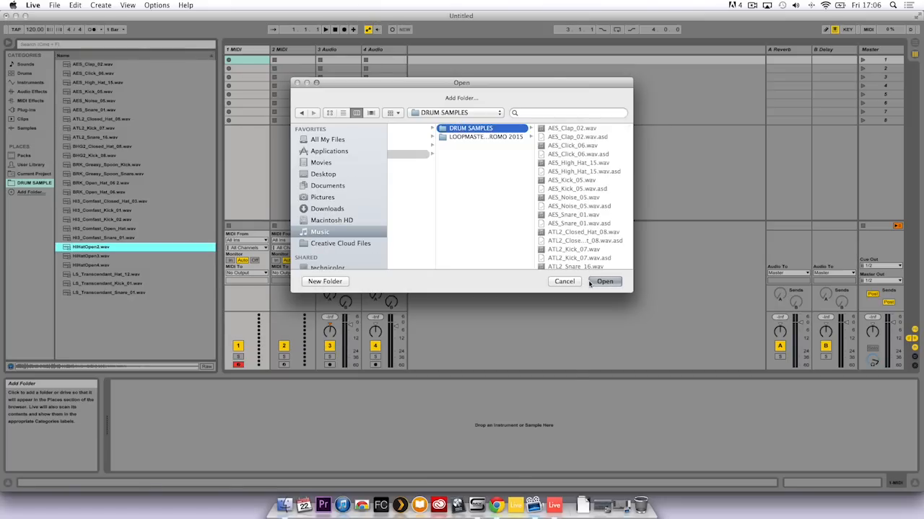
{"action": "left_click", "coordinate": [605, 281]}
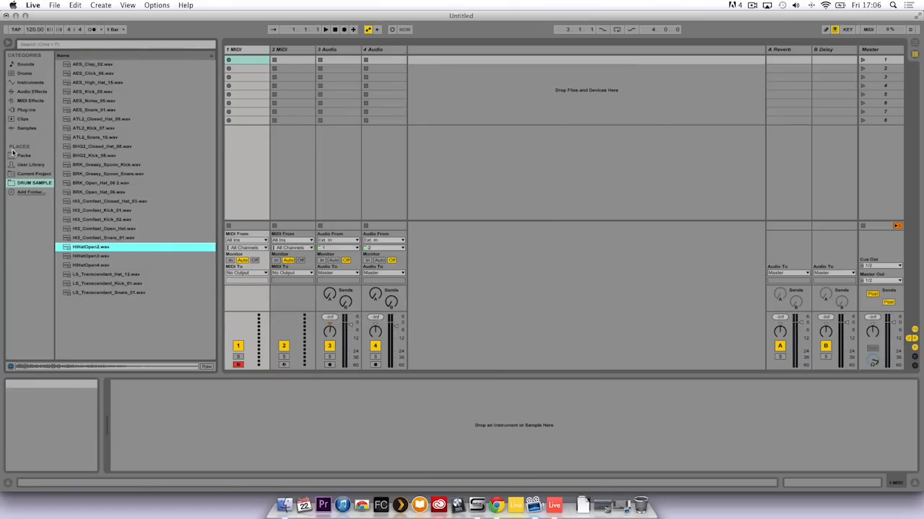
{"action": "mouse_move", "coordinate": [32, 93]}
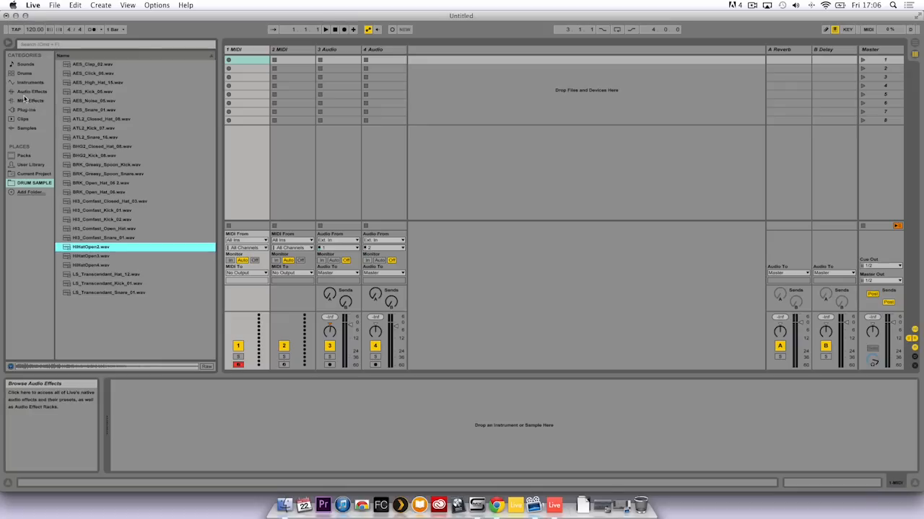
Step: Load a Drum Rack from Instruments onto track 1 and show the DRUM SAMPLES contents for its pads
{"action": "left_click", "coordinate": [32, 82]}
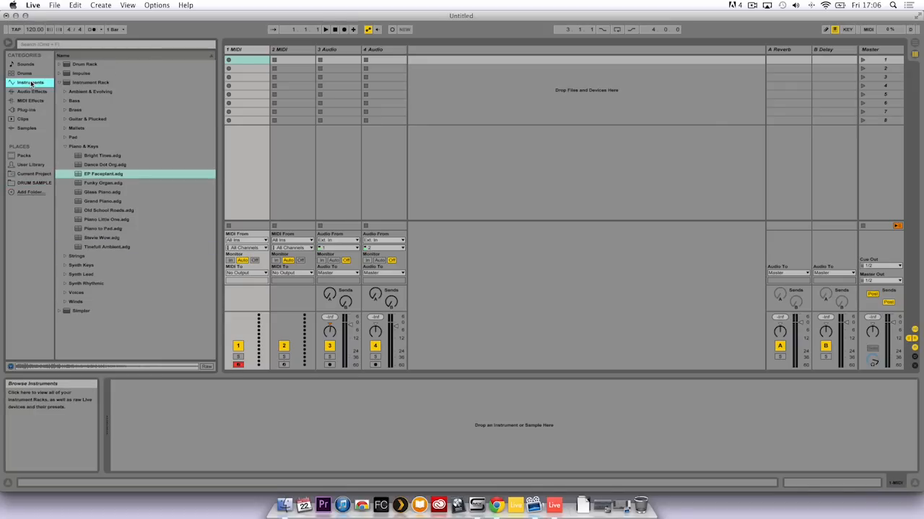
{"action": "left_click", "coordinate": [84, 63]}
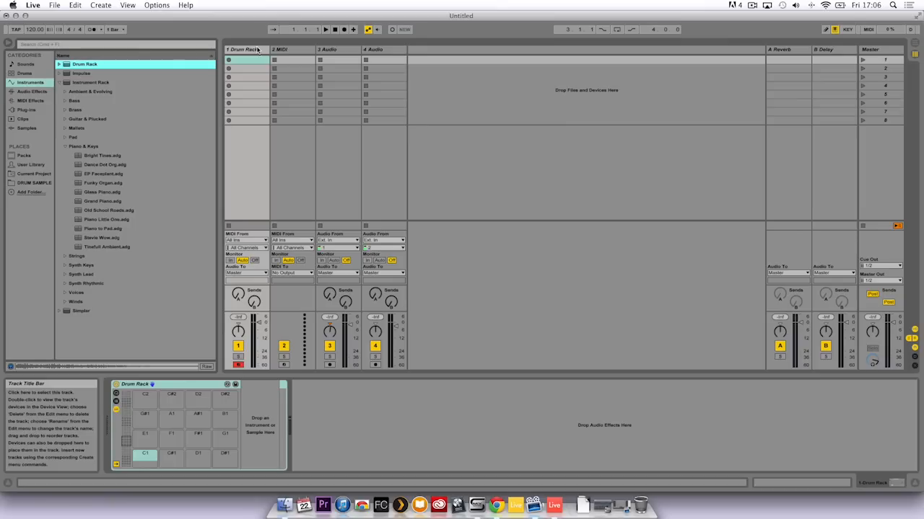
{"action": "left_click", "coordinate": [170, 433]}
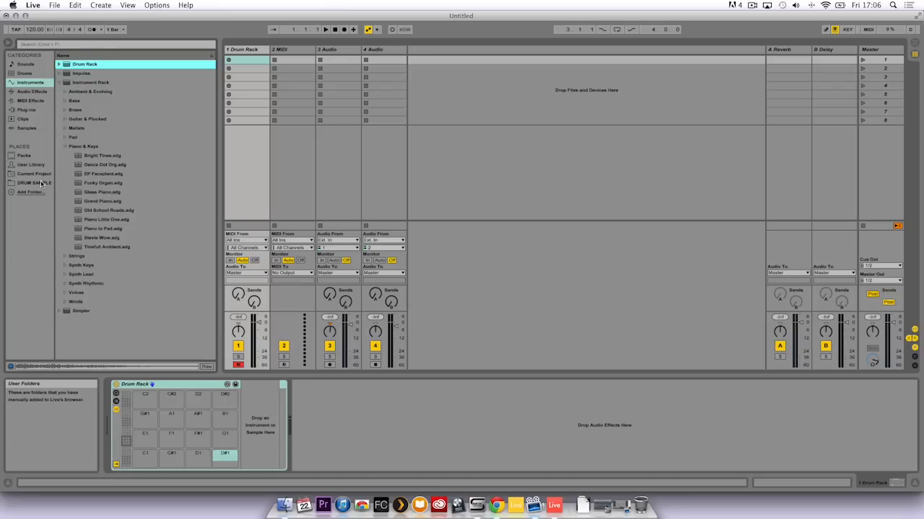
{"action": "left_click", "coordinate": [32, 182]}
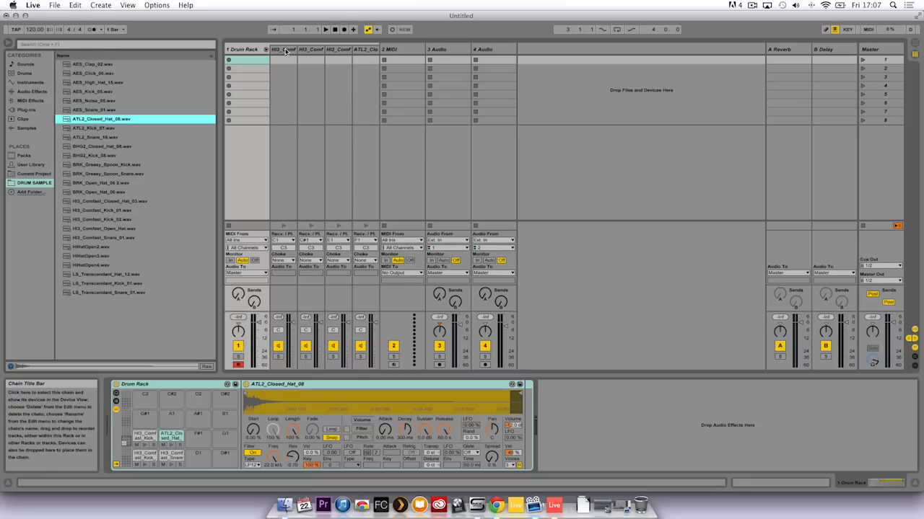
Step: Rename the first sample track to Kick via its title-bar context menu
{"action": "left_click", "coordinate": [283, 50]}
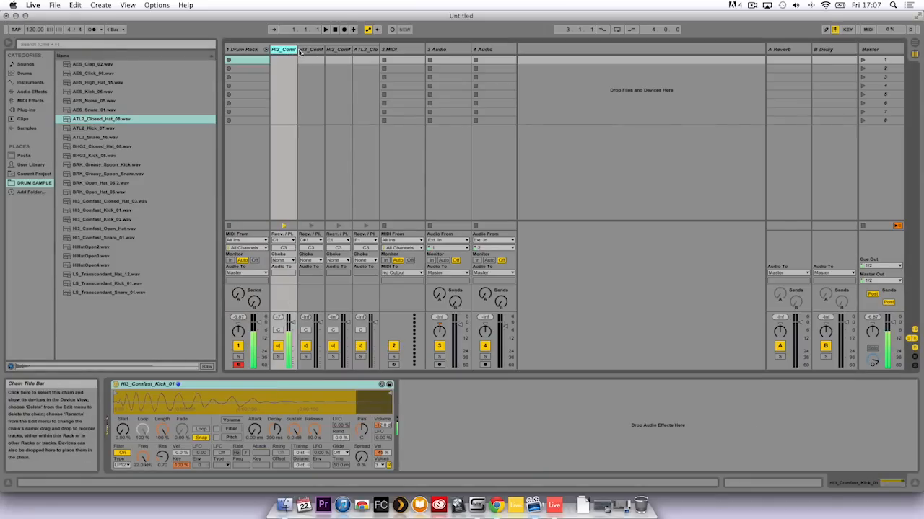
{"action": "right_click", "coordinate": [283, 49]}
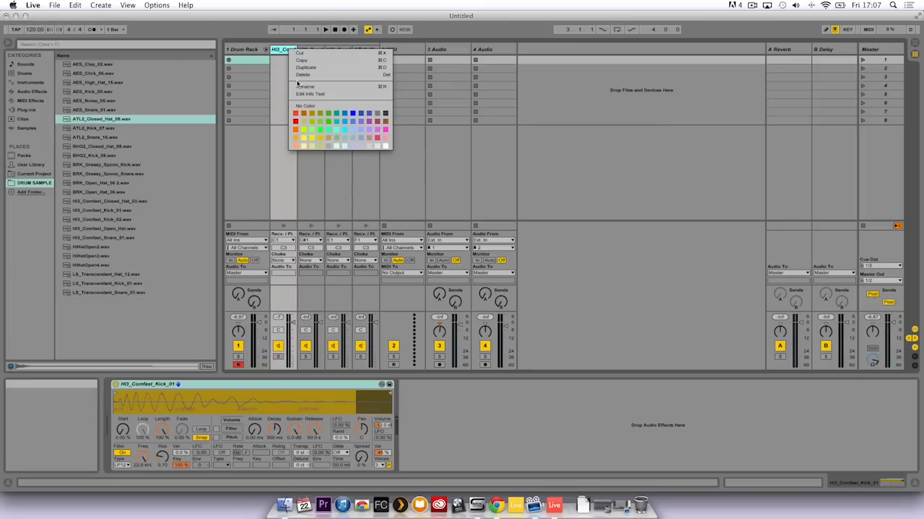
{"action": "left_click", "coordinate": [304, 87]}
{"action": "type", "text": "Kick"}
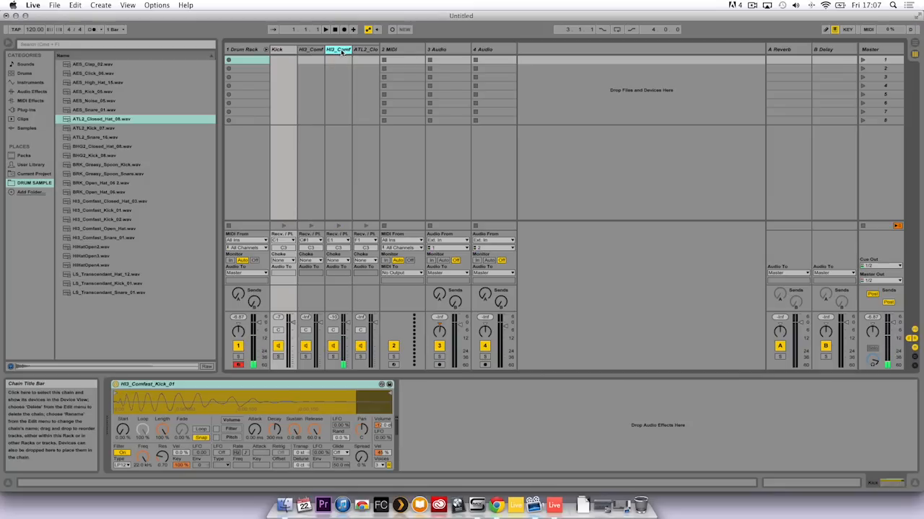
{"action": "left_click", "coordinate": [283, 49]}
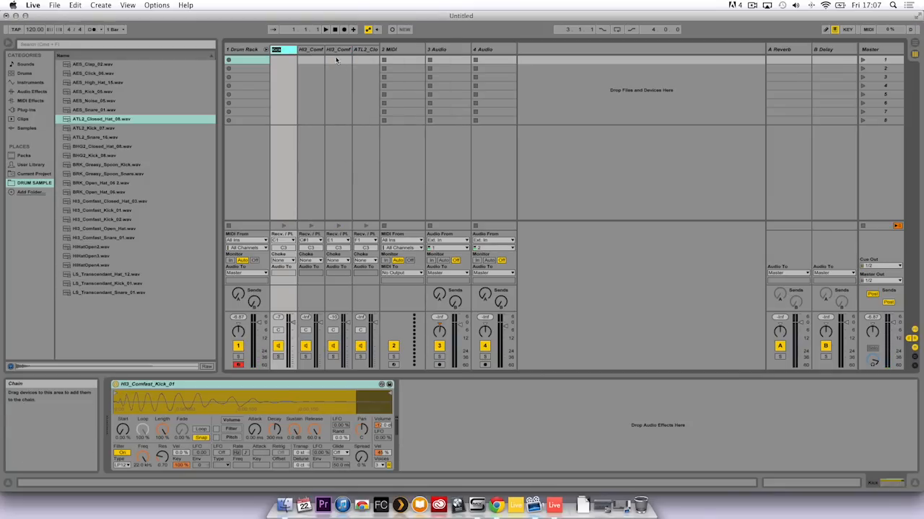
Step: Rename the next sample track and move on to the closed hi-hat track
{"action": "right_click", "coordinate": [338, 49]}
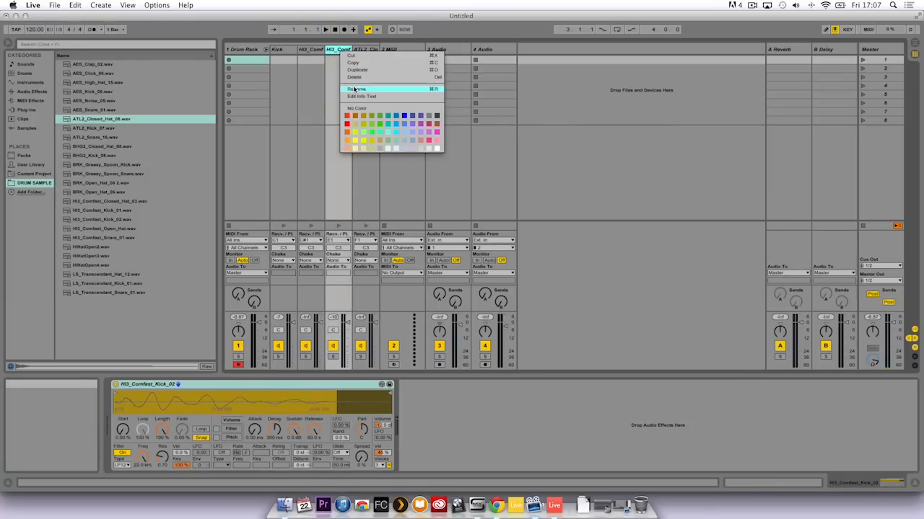
{"action": "left_click", "coordinate": [355, 89]}
{"action": "type", "text": "Kick lo"}
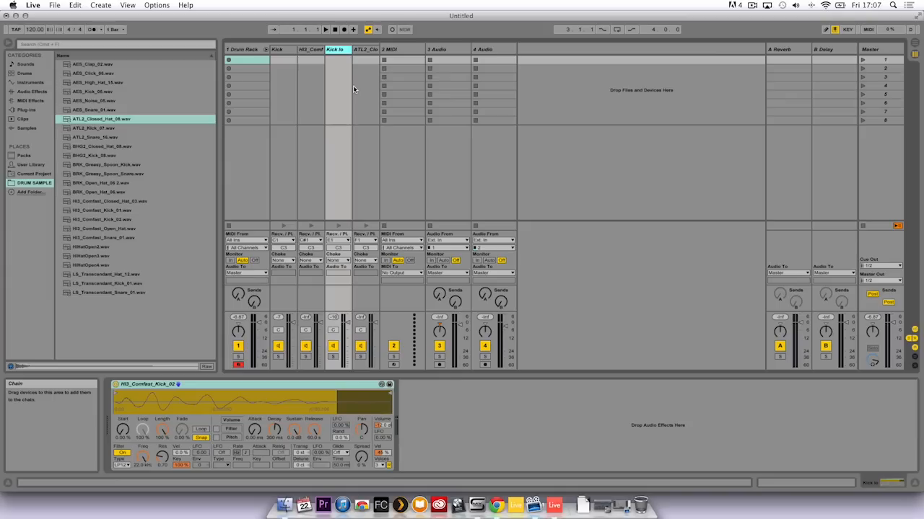
{"action": "left_click", "coordinate": [367, 49]}
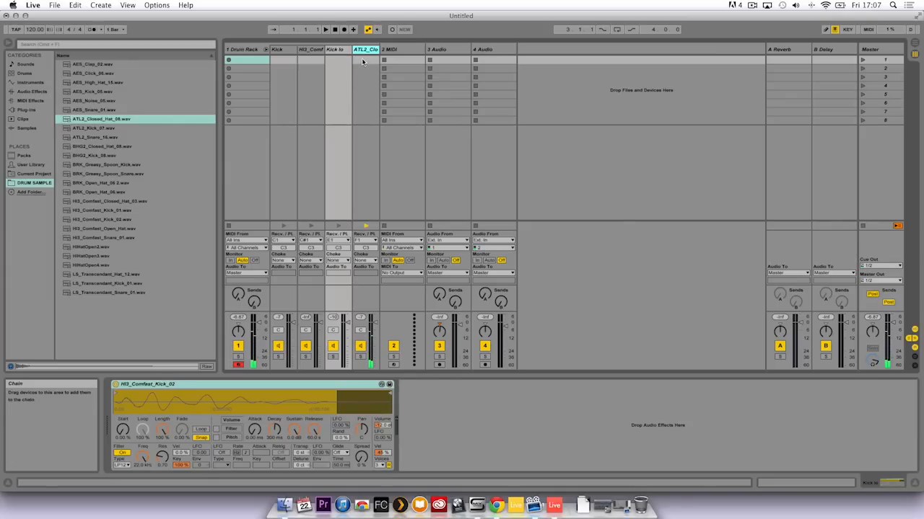
{"action": "left_click", "coordinate": [366, 60]}
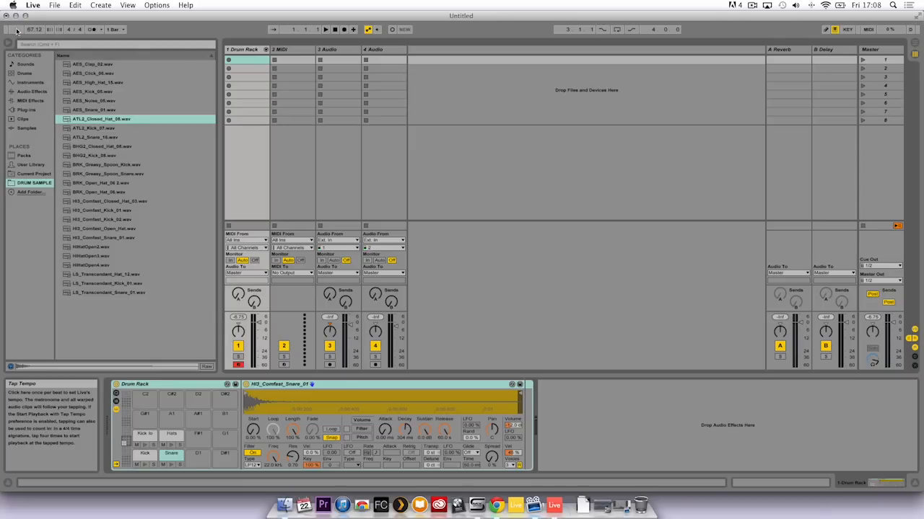
Step: Switch on the metronome and set the time signature's beats per bar
{"action": "left_click", "coordinate": [16, 29]}
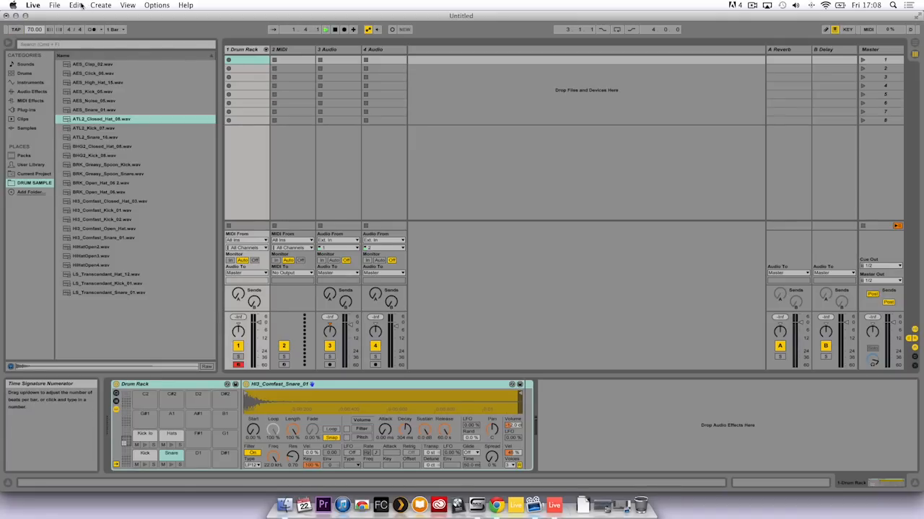
{"action": "left_click", "coordinate": [75, 5]}
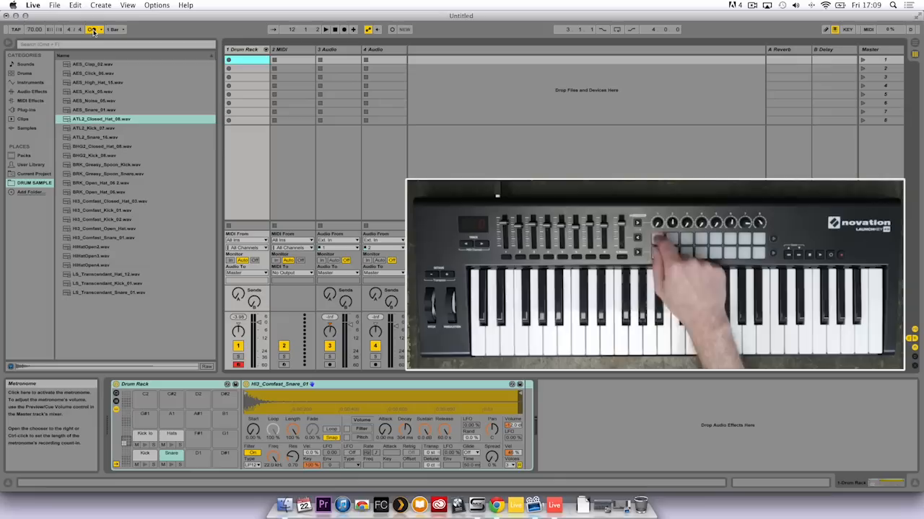
{"action": "left_click", "coordinate": [325, 29]}
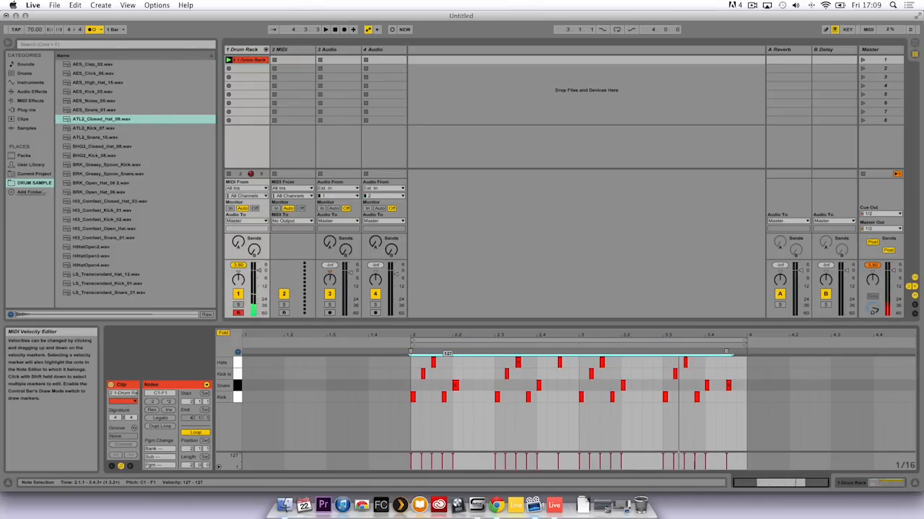
Step: Set the beat clip's end marker and move its last note in the MIDI Note Editor
{"action": "left_click", "coordinate": [565, 433]}
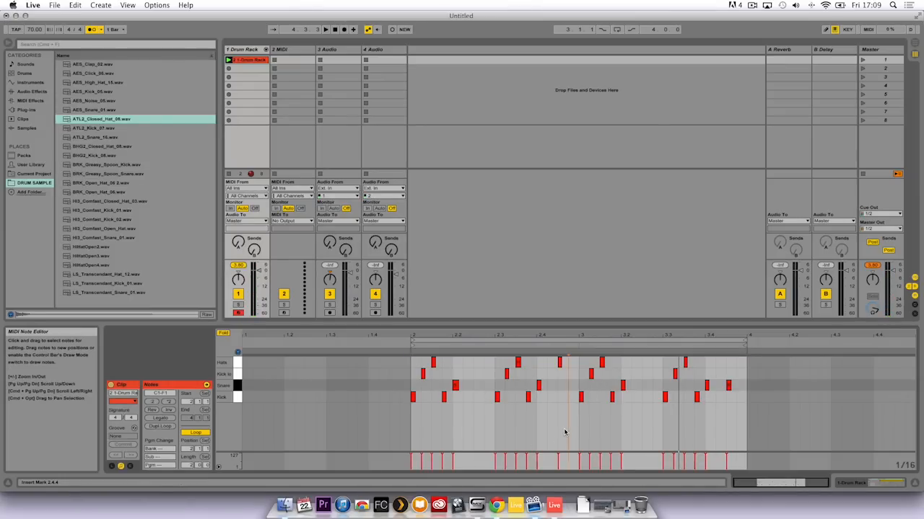
{"action": "left_click", "coordinate": [323, 28]}
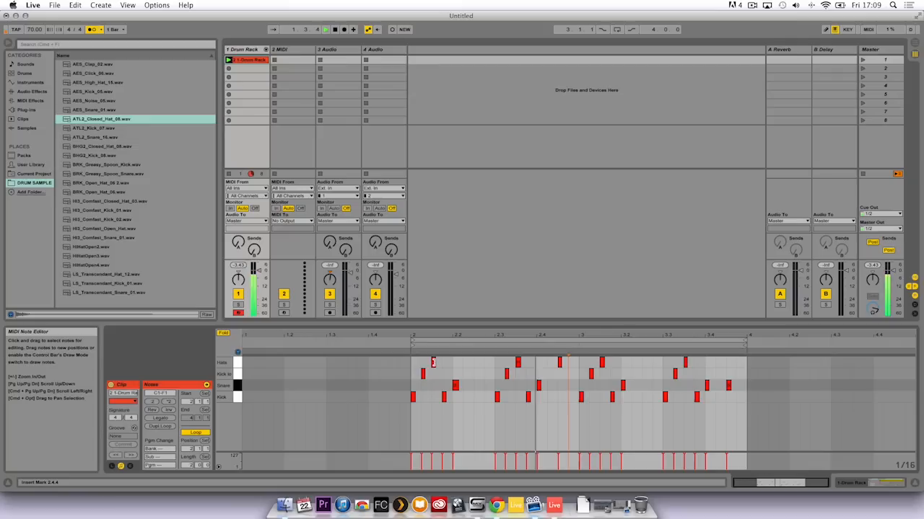
{"action": "left_click", "coordinate": [433, 360]}
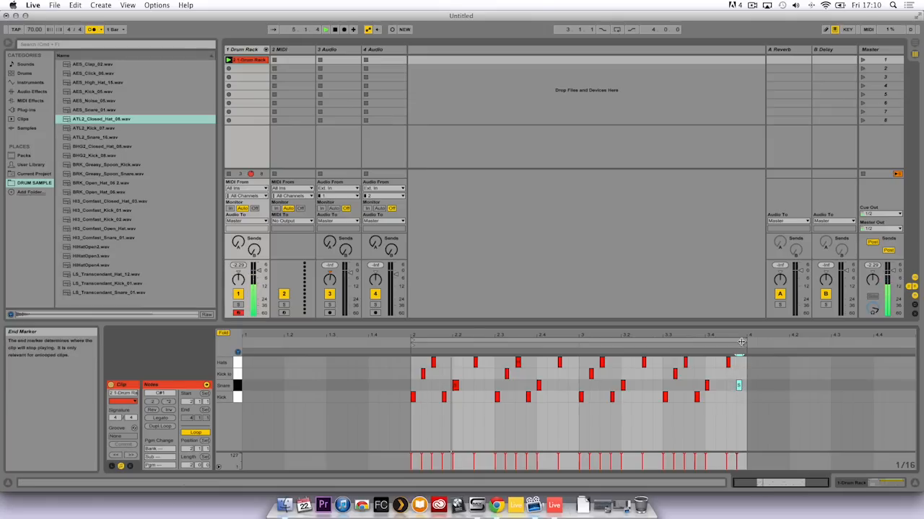
{"action": "mouse_move", "coordinate": [740, 337]}
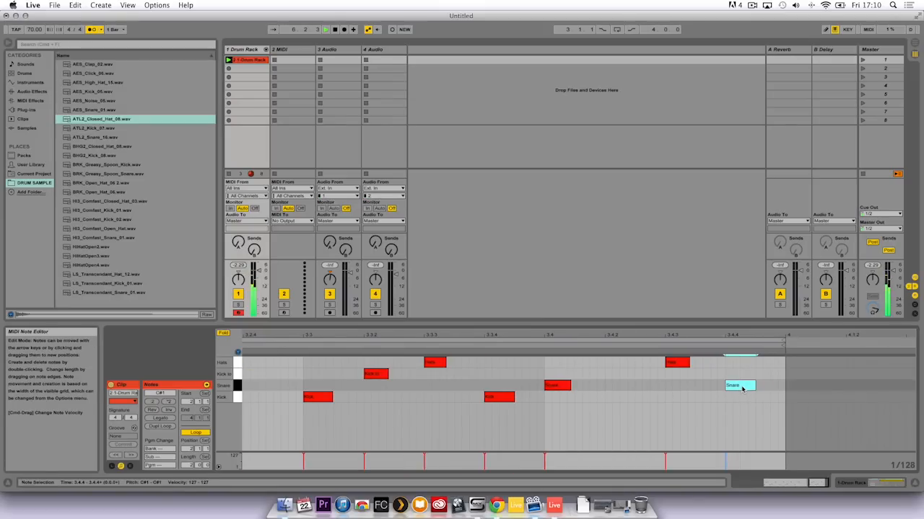
{"action": "left_click_drag", "start_coordinate": [738, 384], "coordinate": [762, 387]}
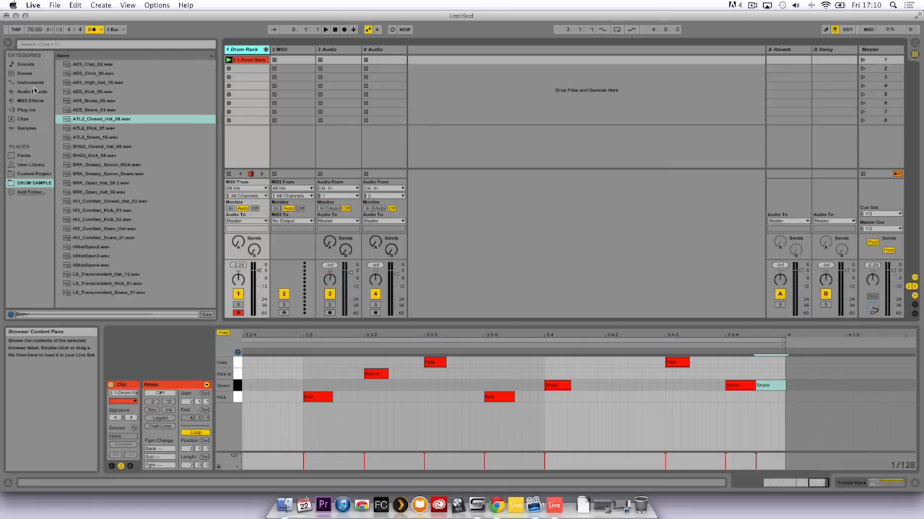
Step: Load a second, empty Drum Rack from Instruments onto the MIDI track
{"action": "left_click", "coordinate": [30, 81]}
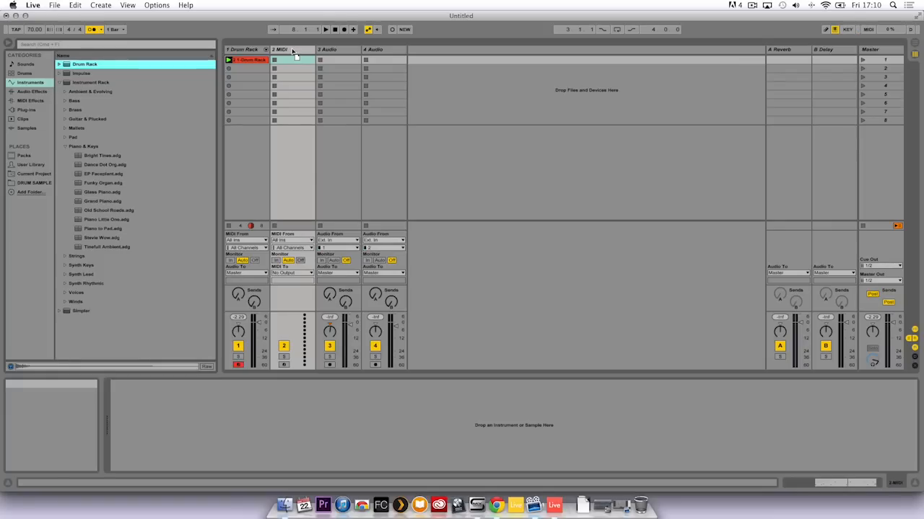
{"action": "left_click", "coordinate": [289, 59]}
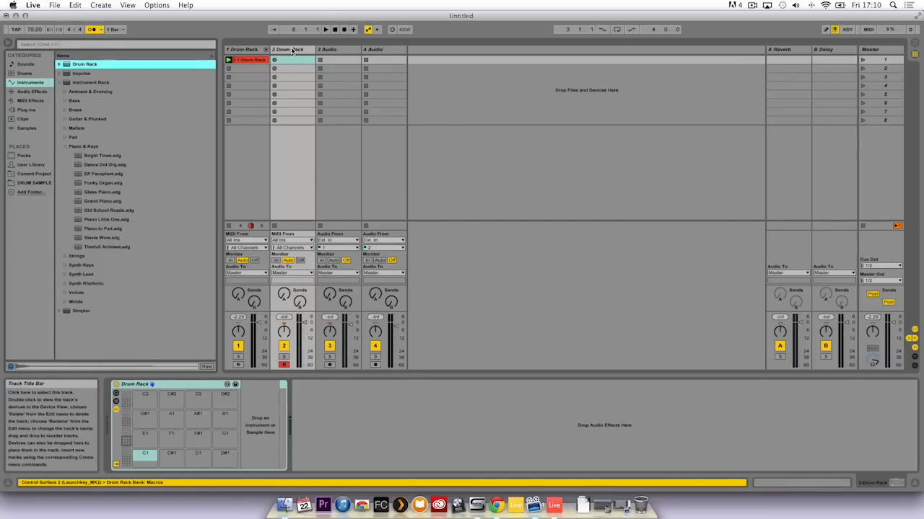